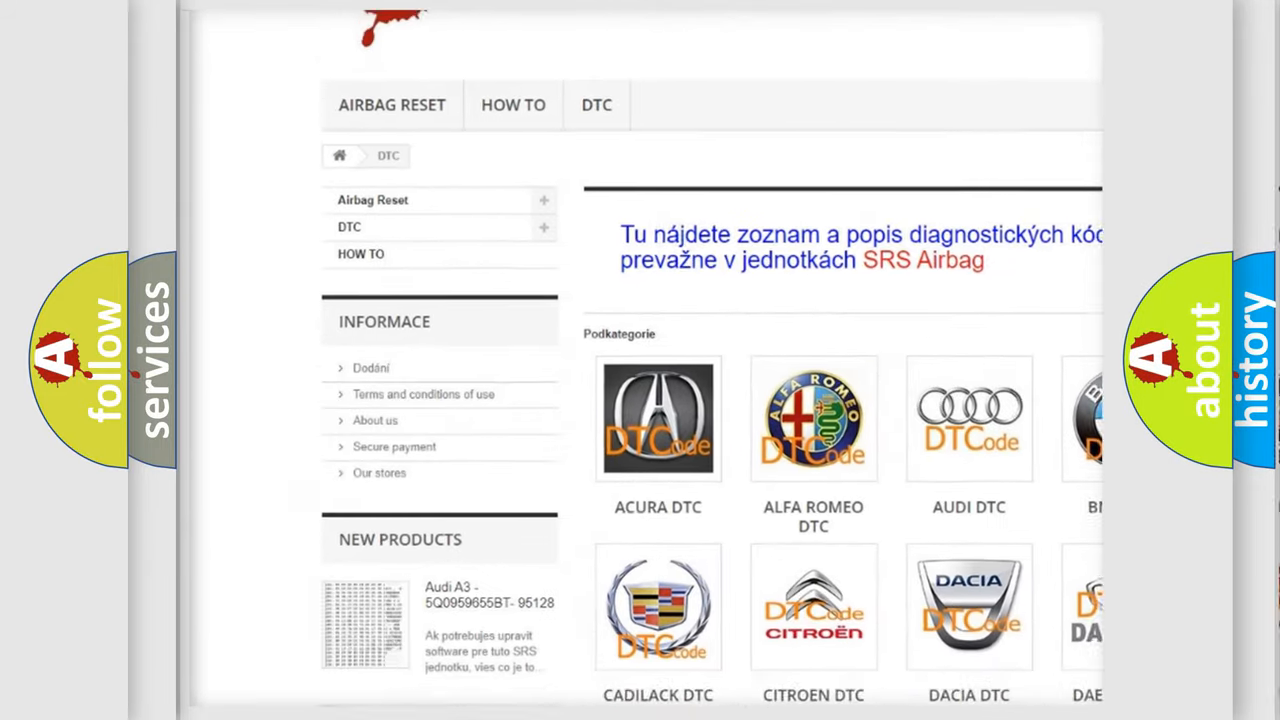
pyautogui.scroll(-3)
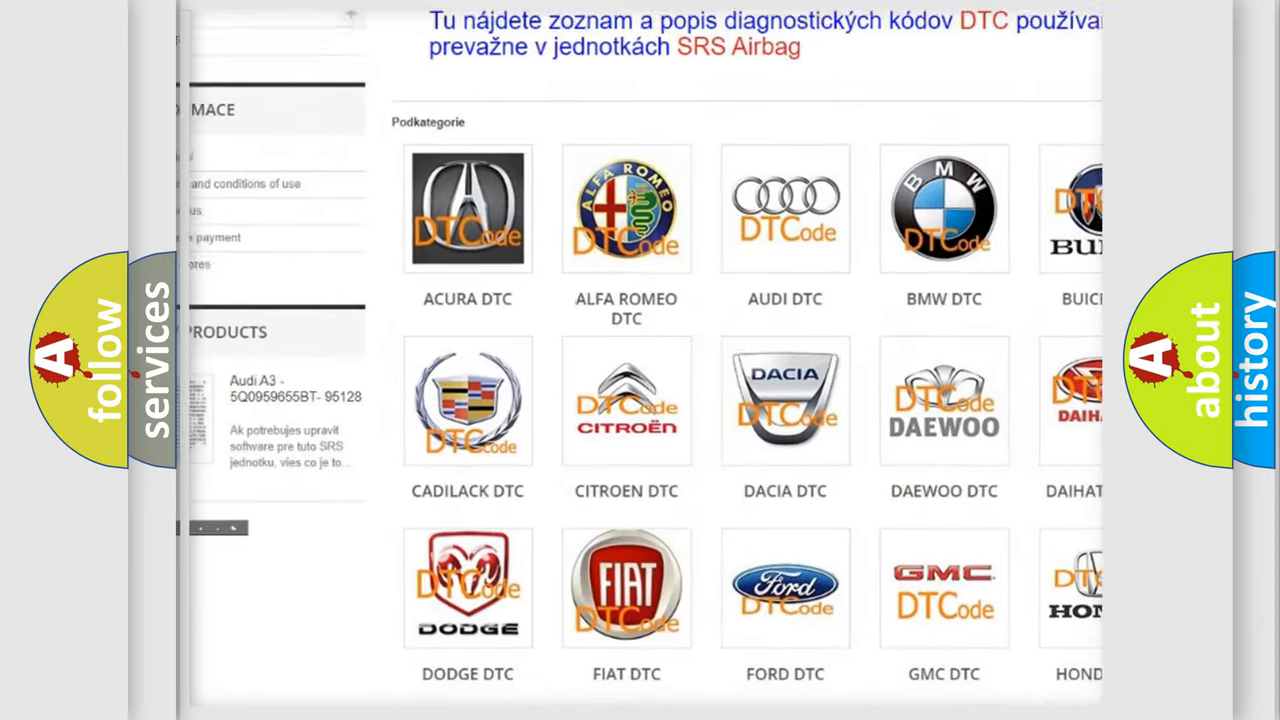
pyautogui.scroll(-3)
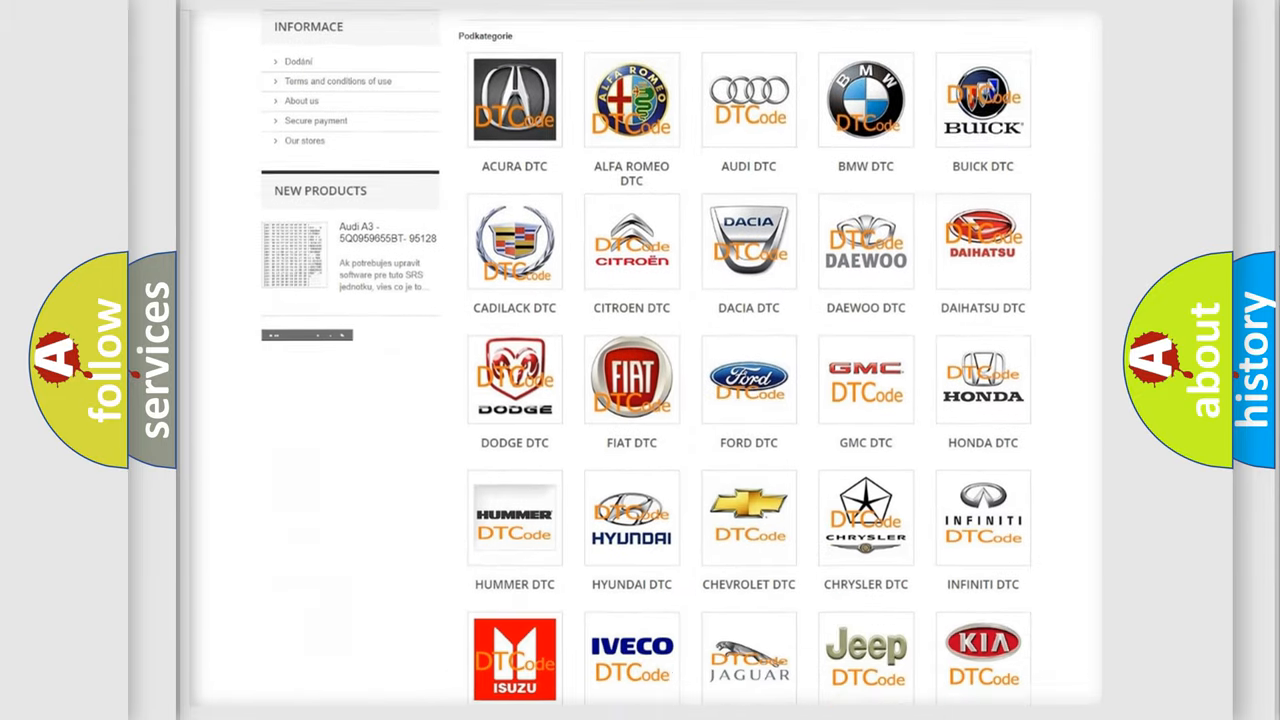
pyautogui.scroll(-3)
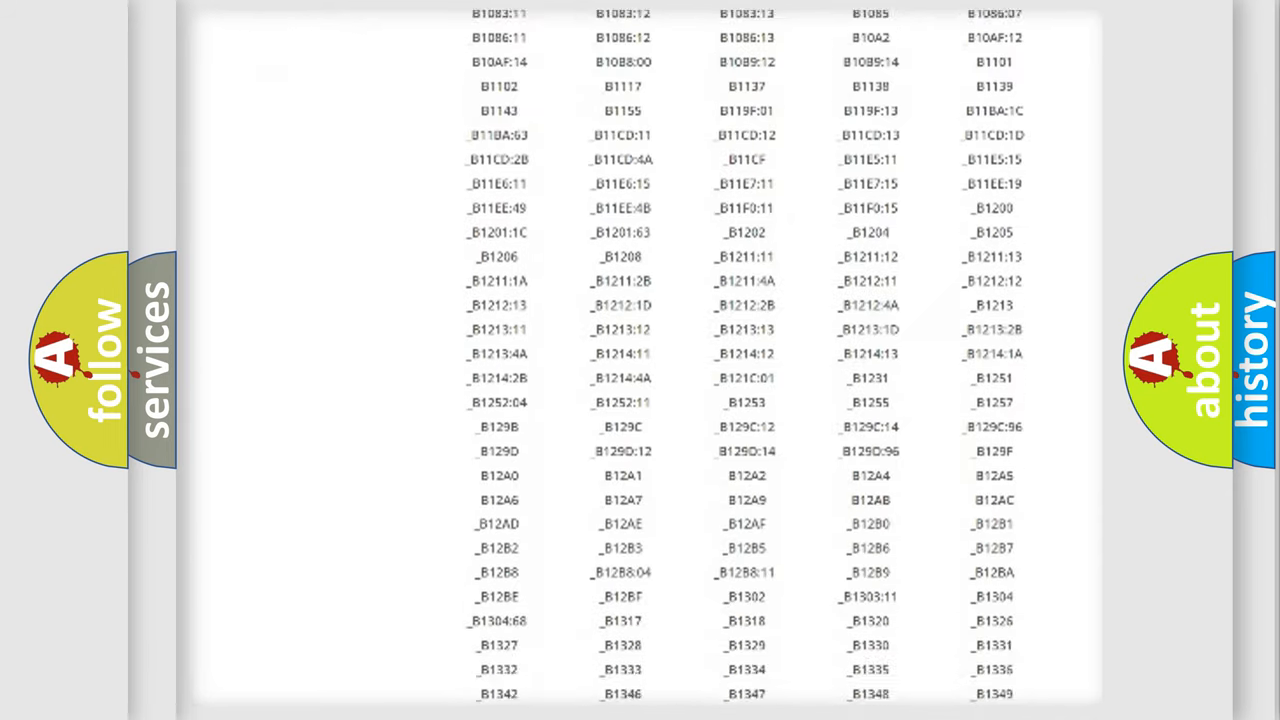
pyautogui.scroll(-3)
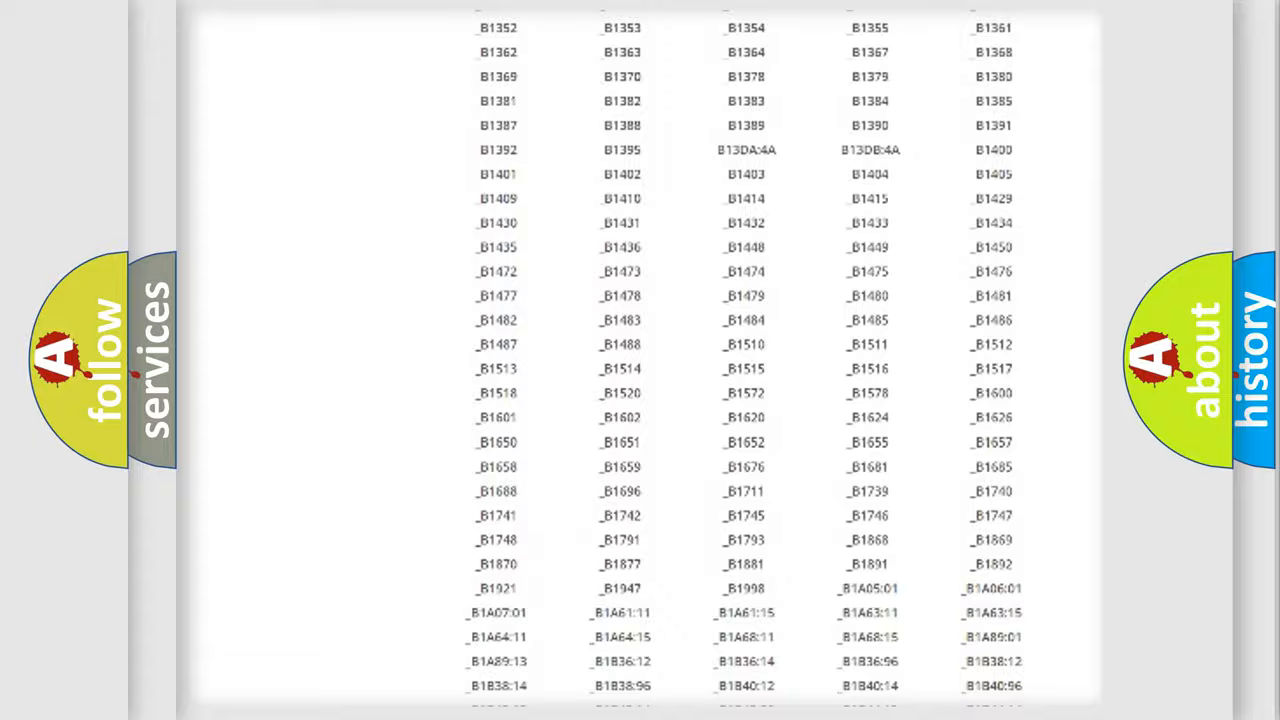